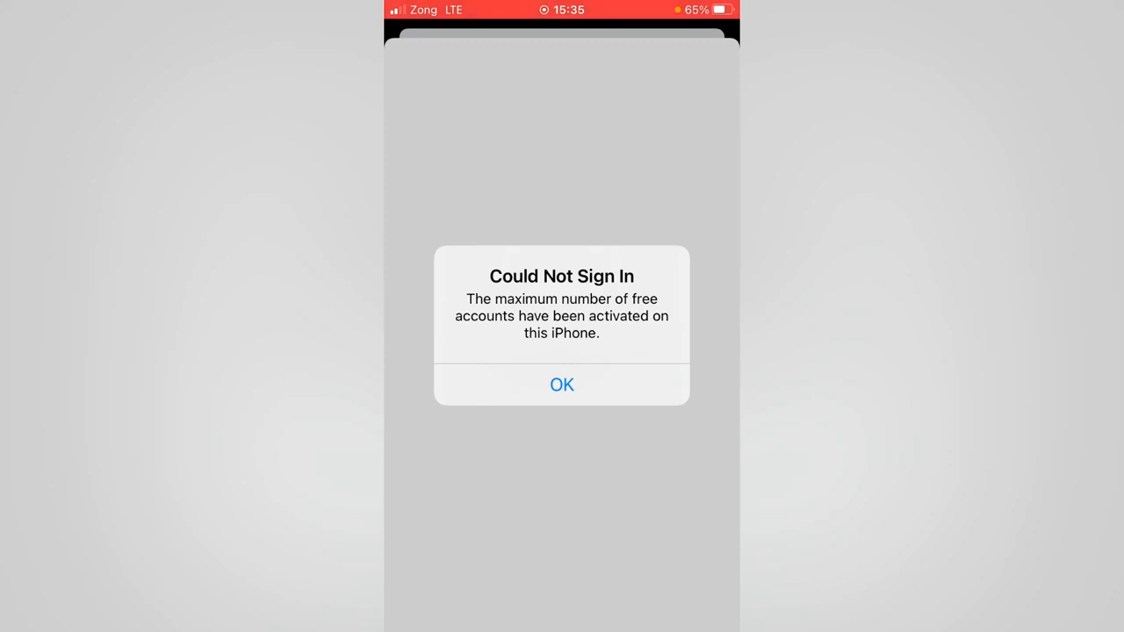
# Dismiss the Could Not Sign In alert about the free account limit.
pyautogui.click(562, 385)
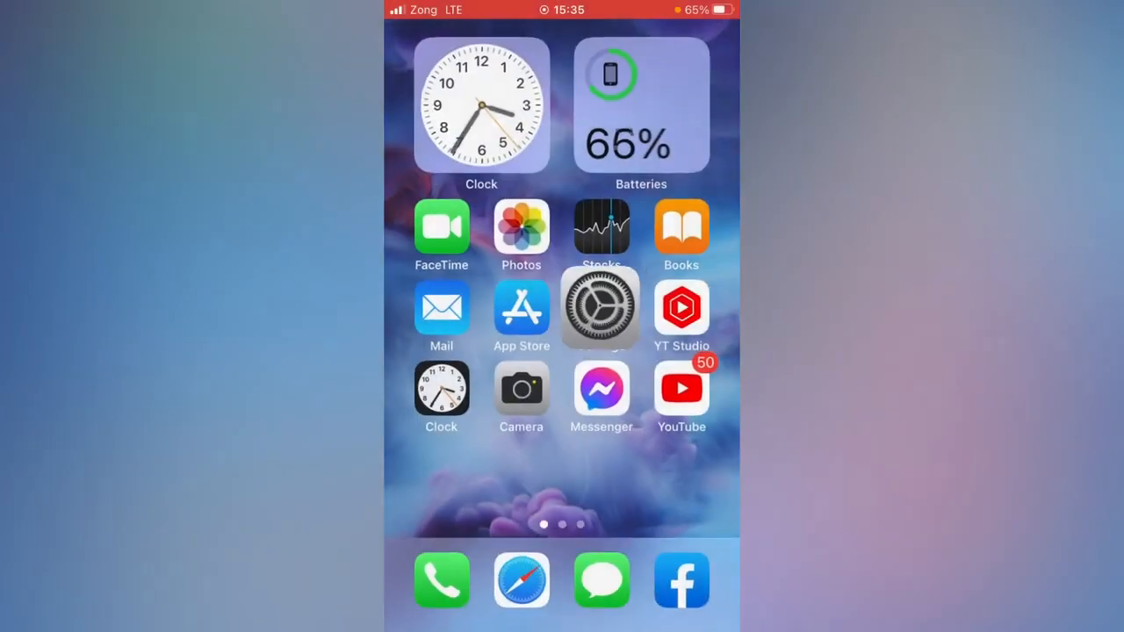
pyautogui.click(601, 307)
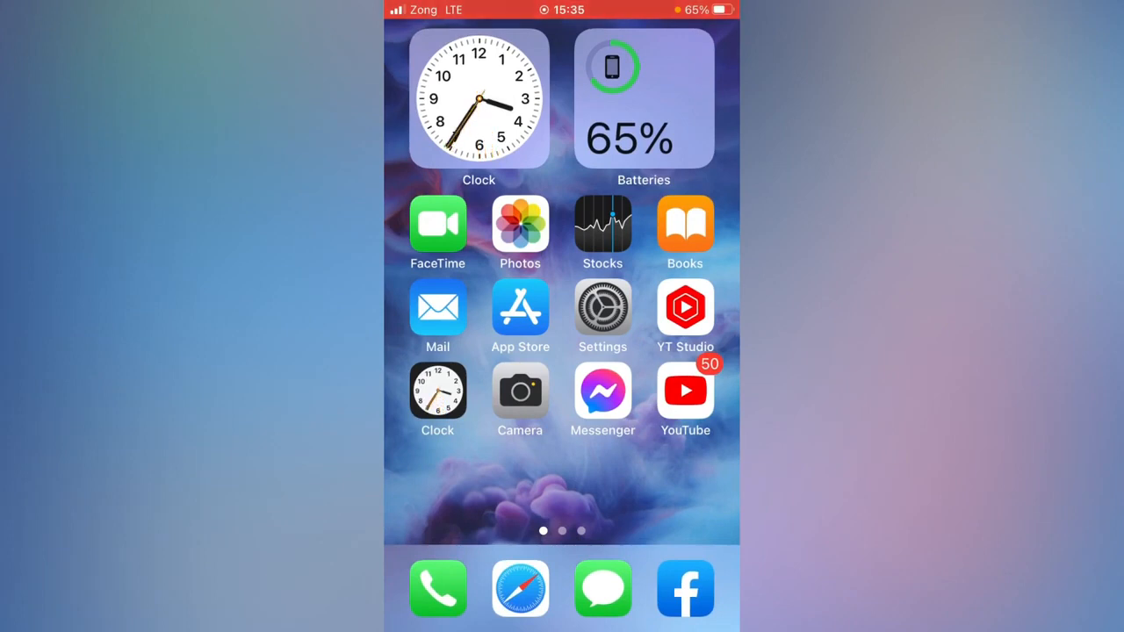
pyautogui.hscroll(-3)
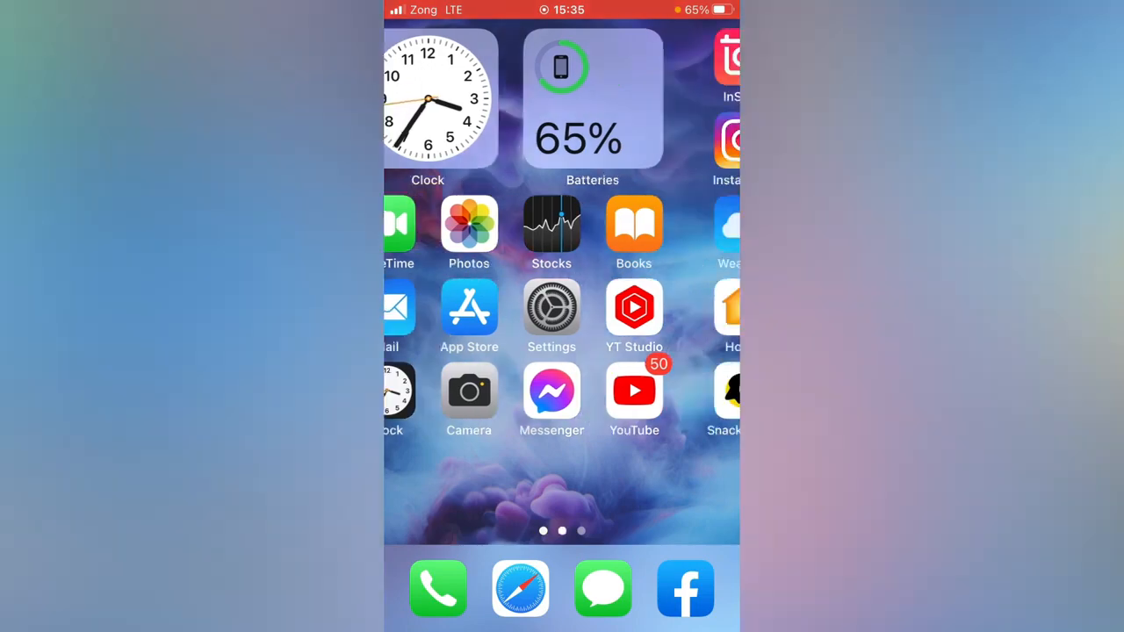
pyautogui.hscroll(3)
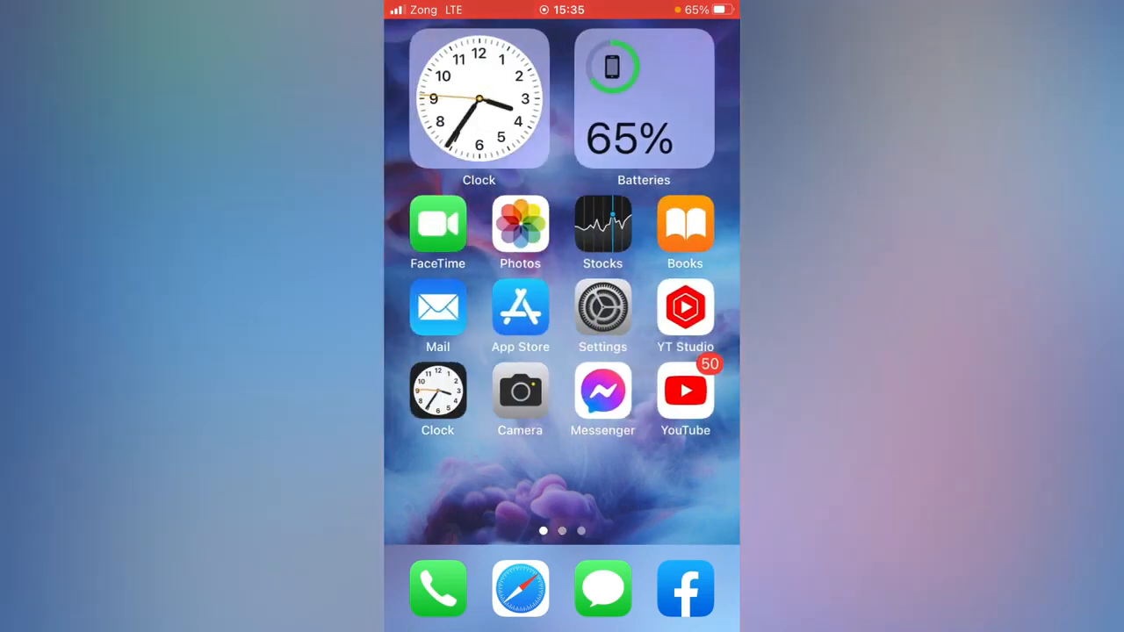
# Sign in to the Apple ID from the App Store account sheet with its password.
pyautogui.click(520, 308)
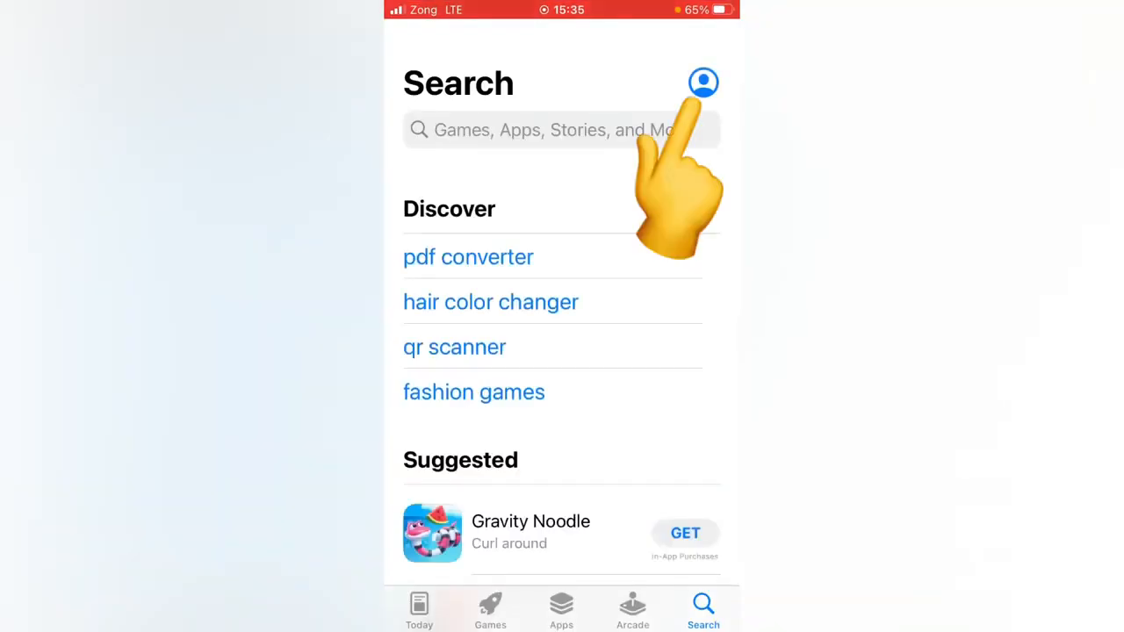
pyautogui.click(703, 83)
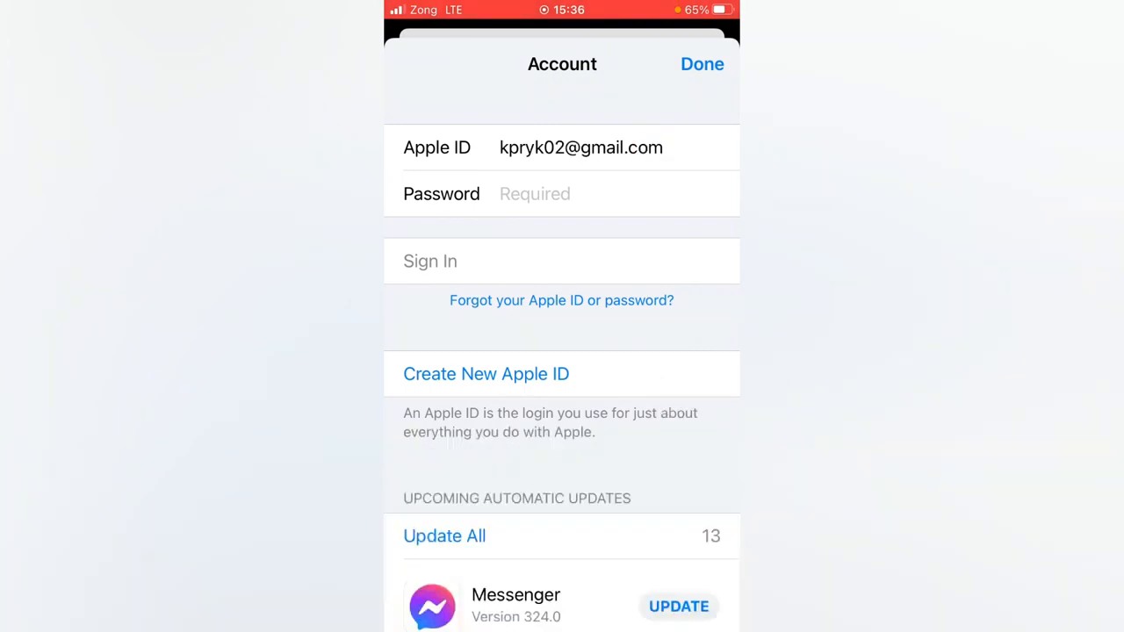
pyautogui.click(561, 194)
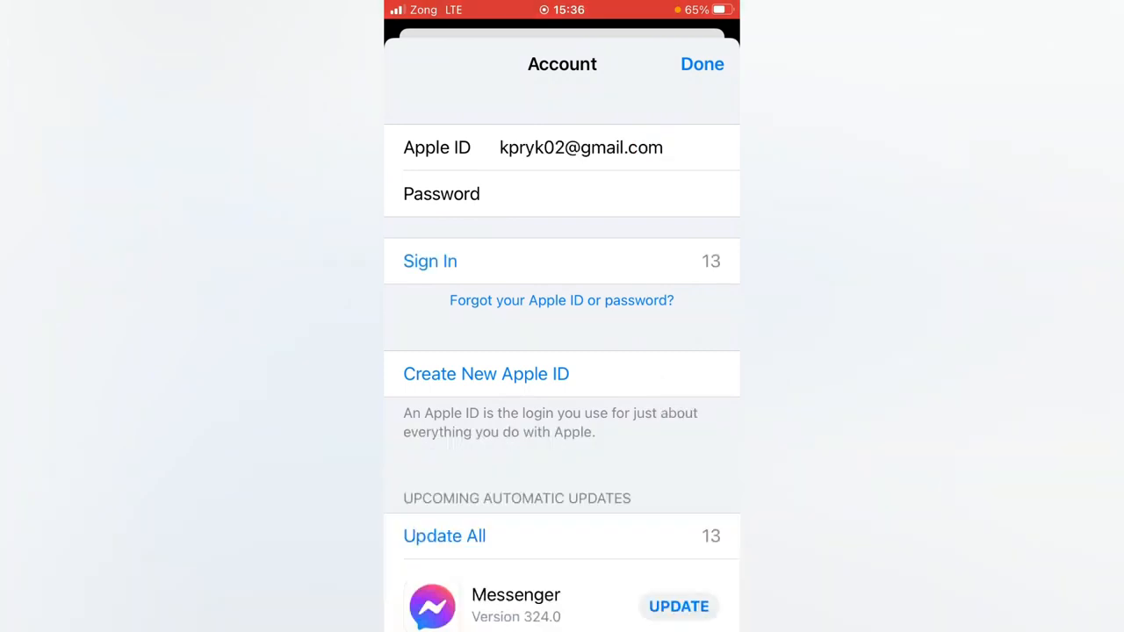
pyautogui.click(430, 261)
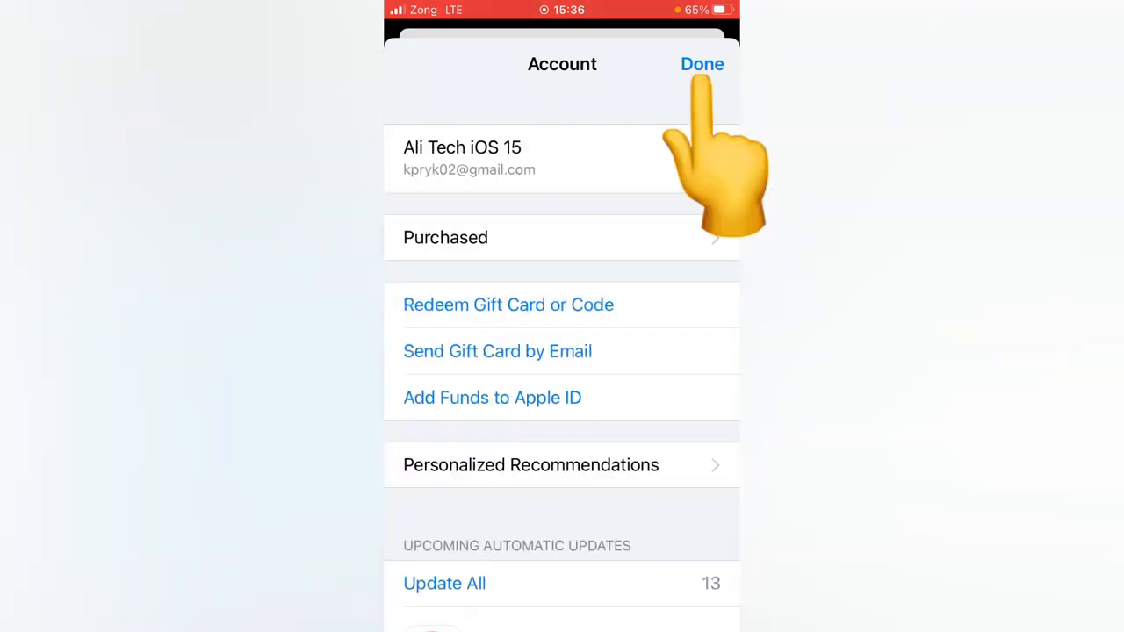
# Reopen the account sheet to verify the signed-in Apple ID, then return Home.
pyautogui.click(702, 64)
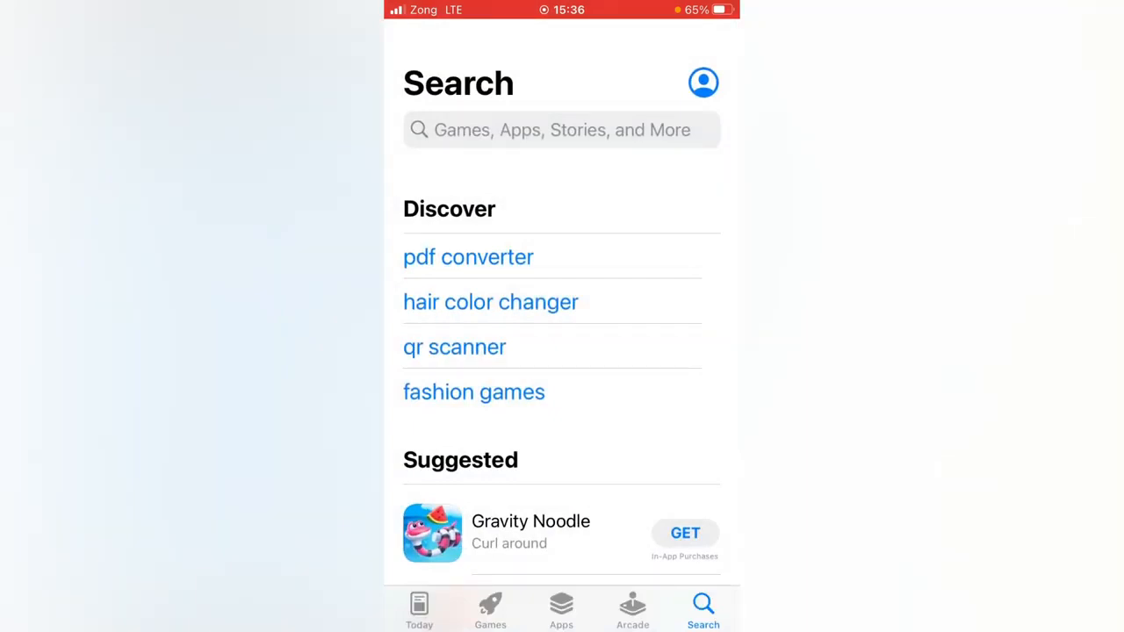
pyautogui.click(704, 82)
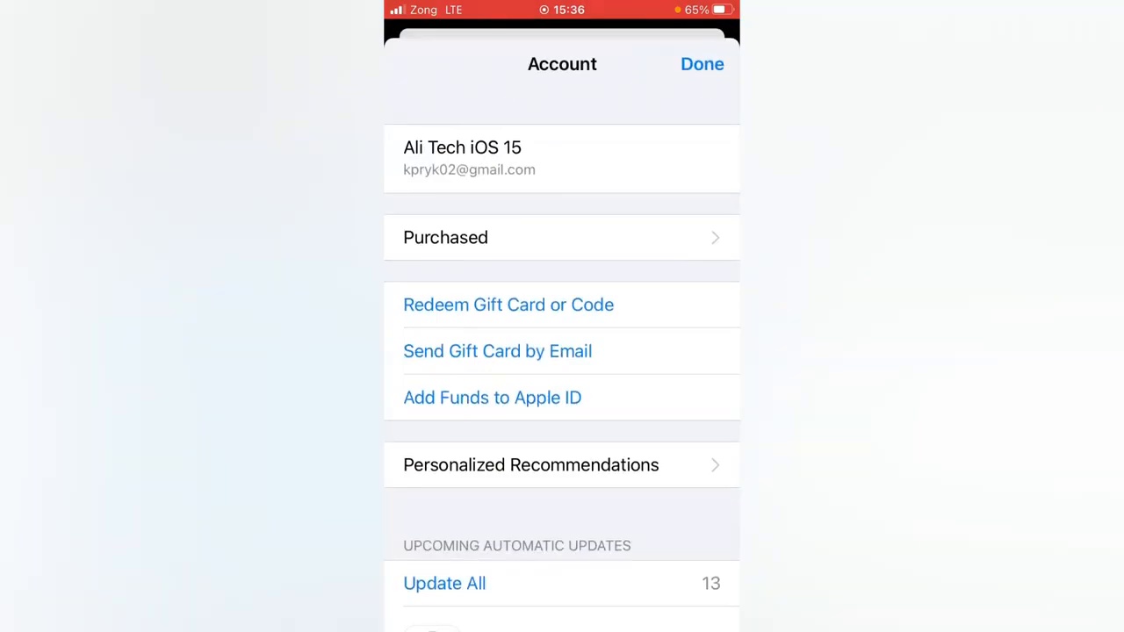
pyautogui.click(701, 63)
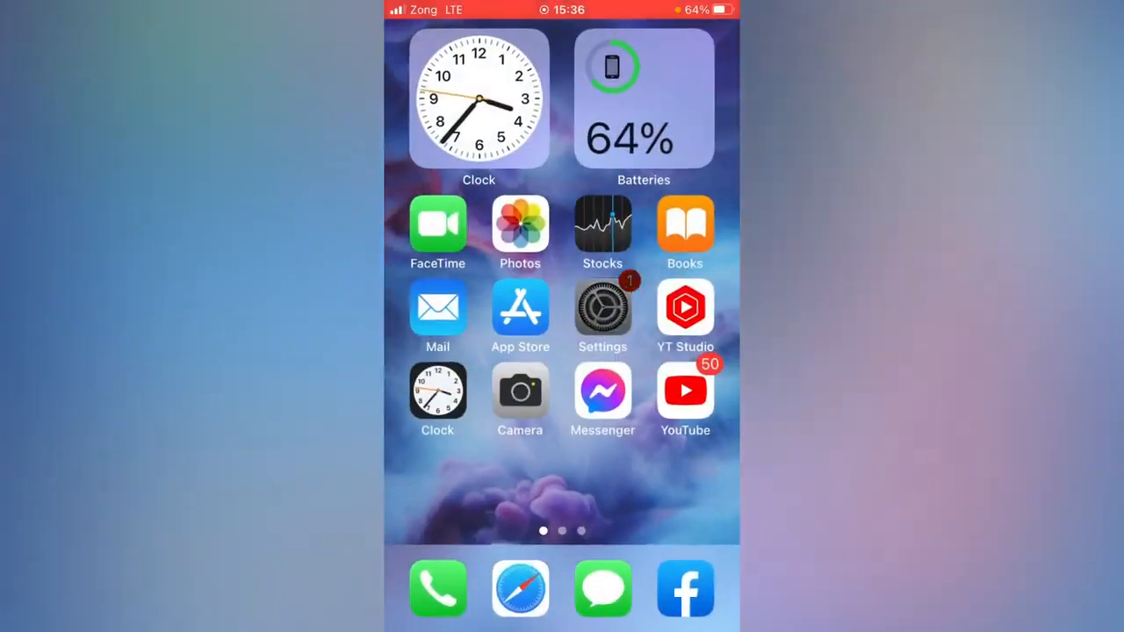
pyautogui.click(603, 306)
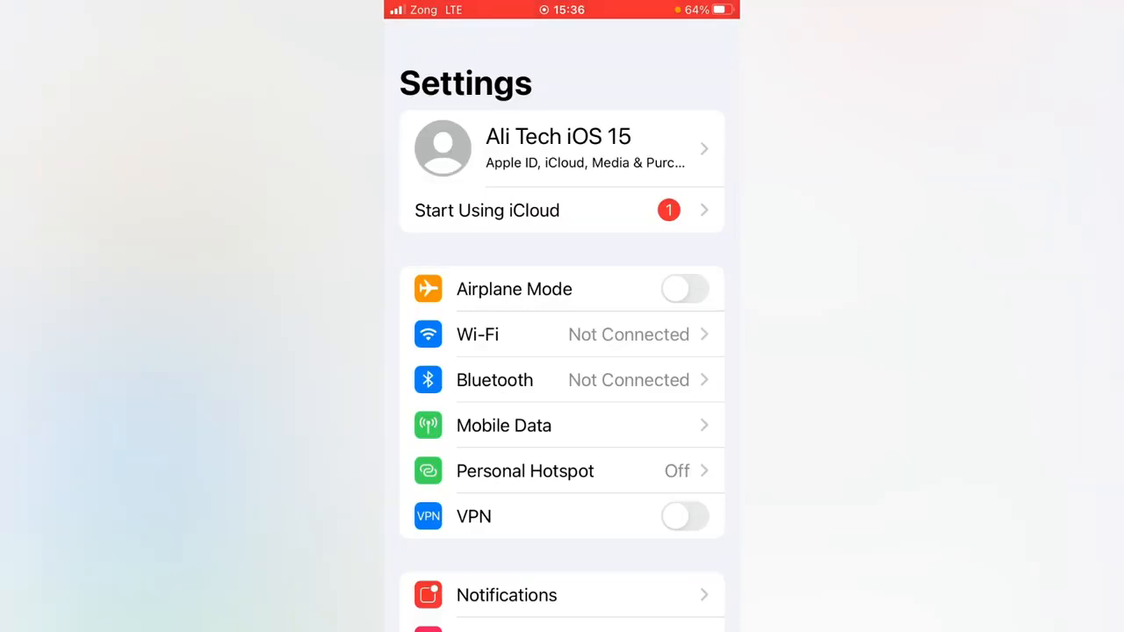
pyautogui.scroll(-3)
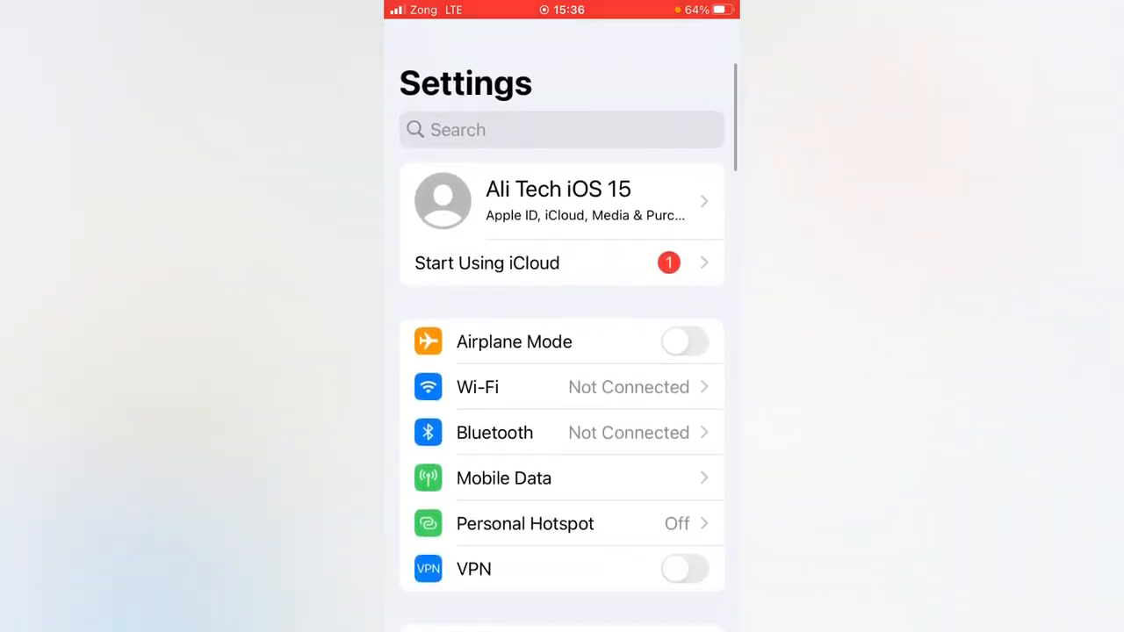
pyautogui.press('home')
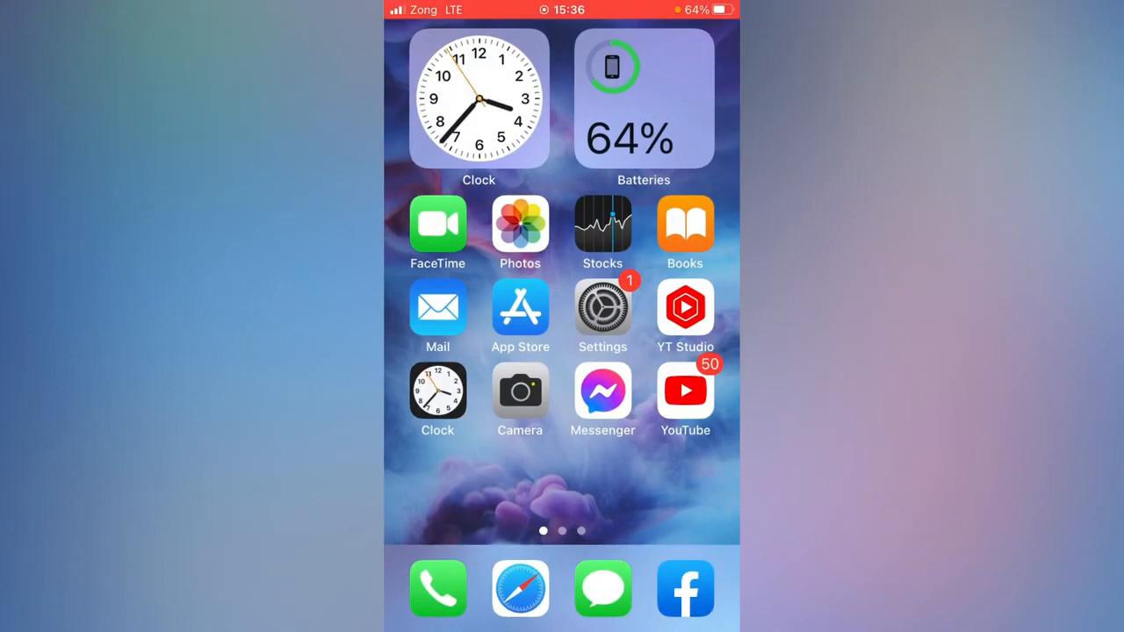